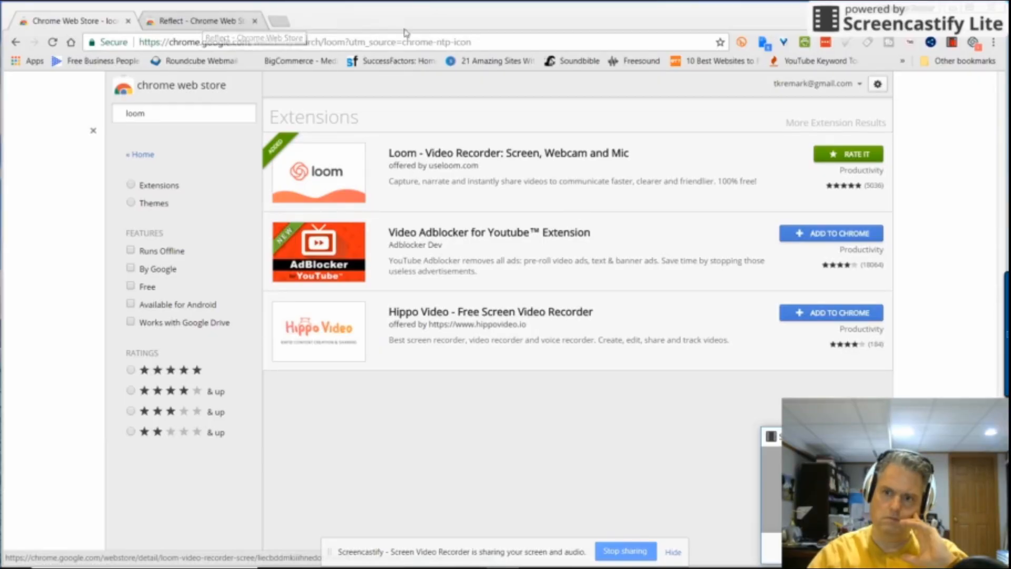
pyautogui.moveTo(715, 60)
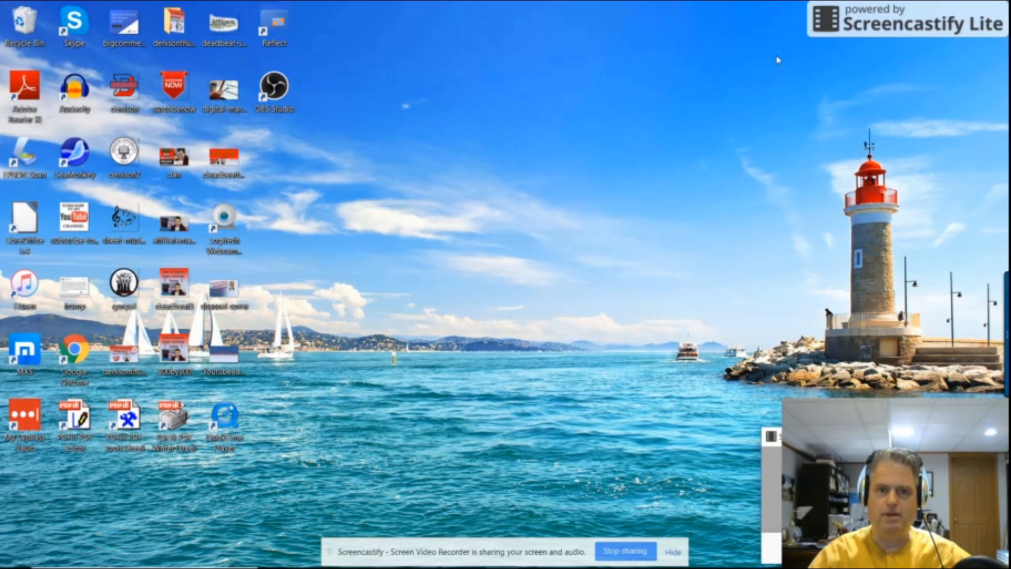
# Select the Reflect app shortcut on the desktop
pyautogui.click(273, 22)
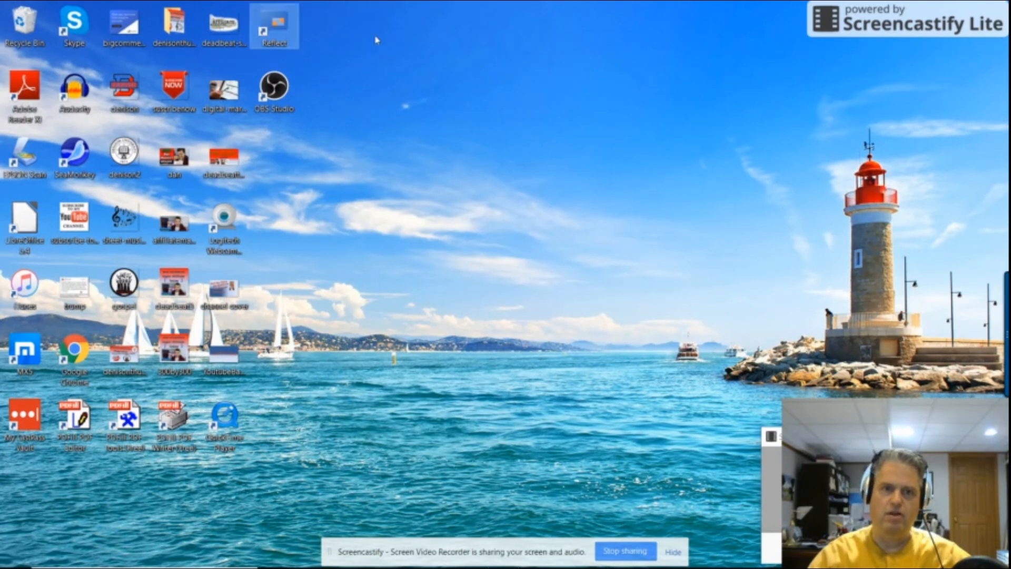
pyautogui.moveTo(548, 89)
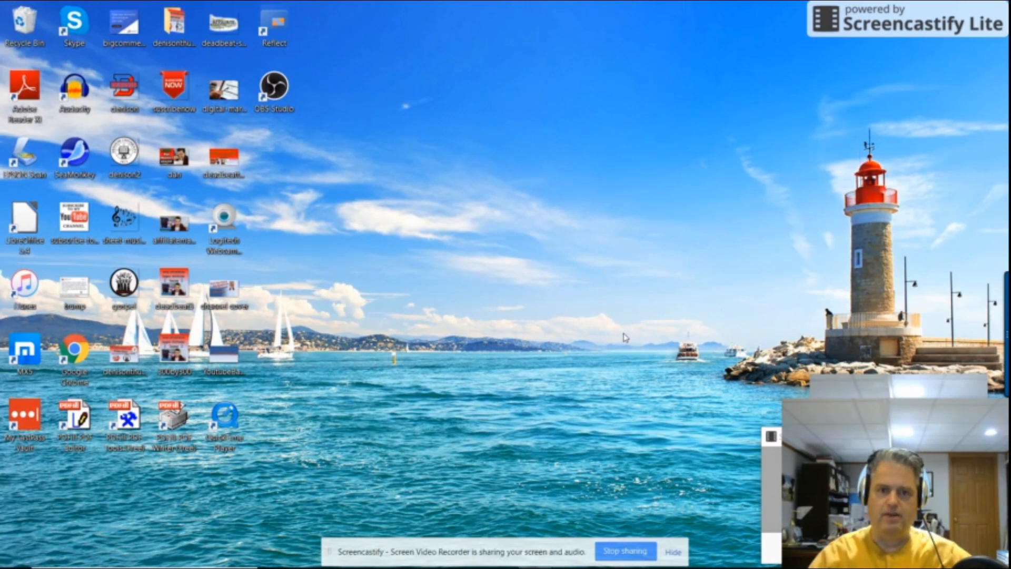
pyautogui.moveTo(598, 294)
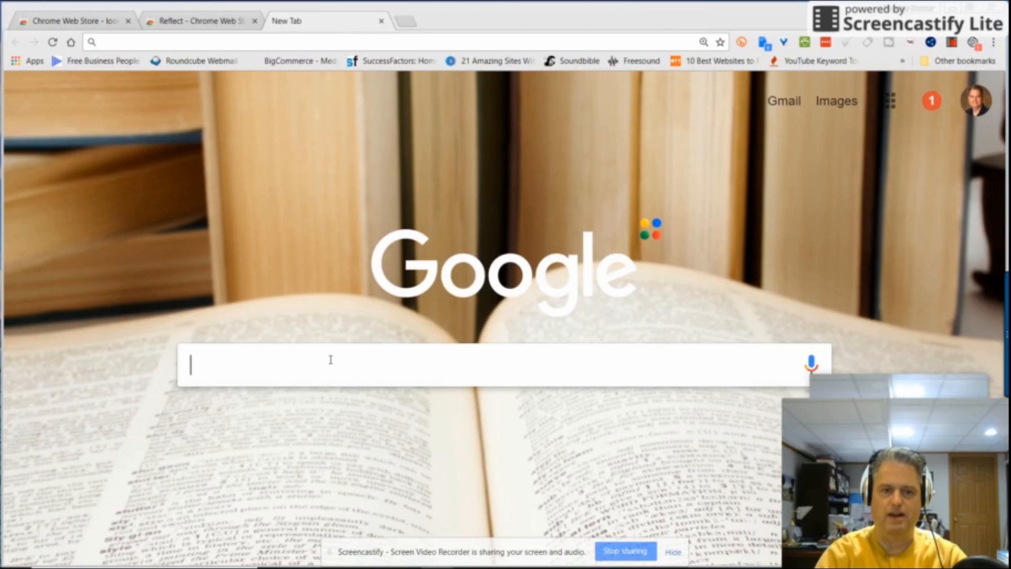
# Type the query 'best way to swing a baseball bat' into Google search
pyautogui.write('dfdfsdfs')
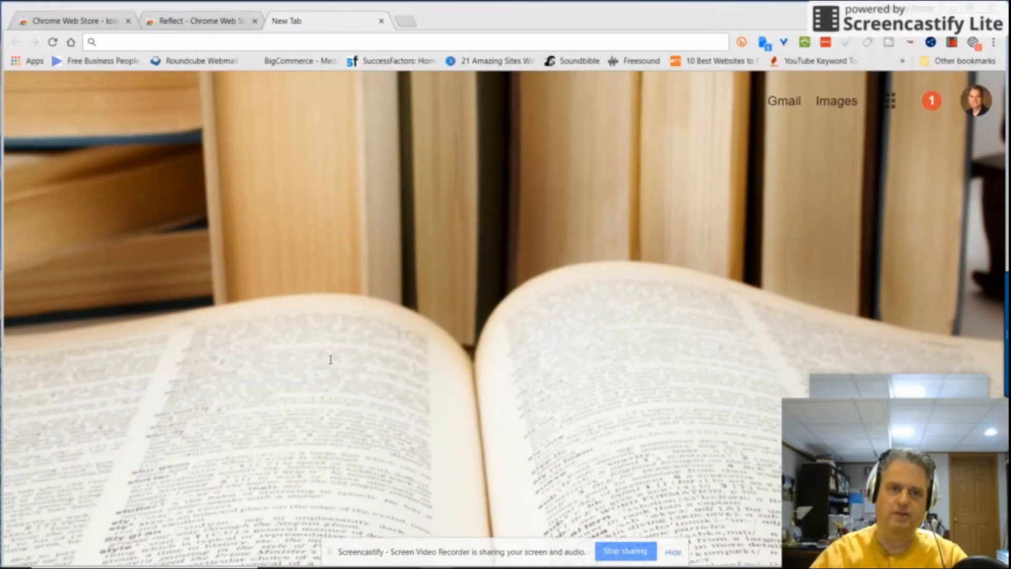
pyautogui.write('best way to swing a baseball bat.')
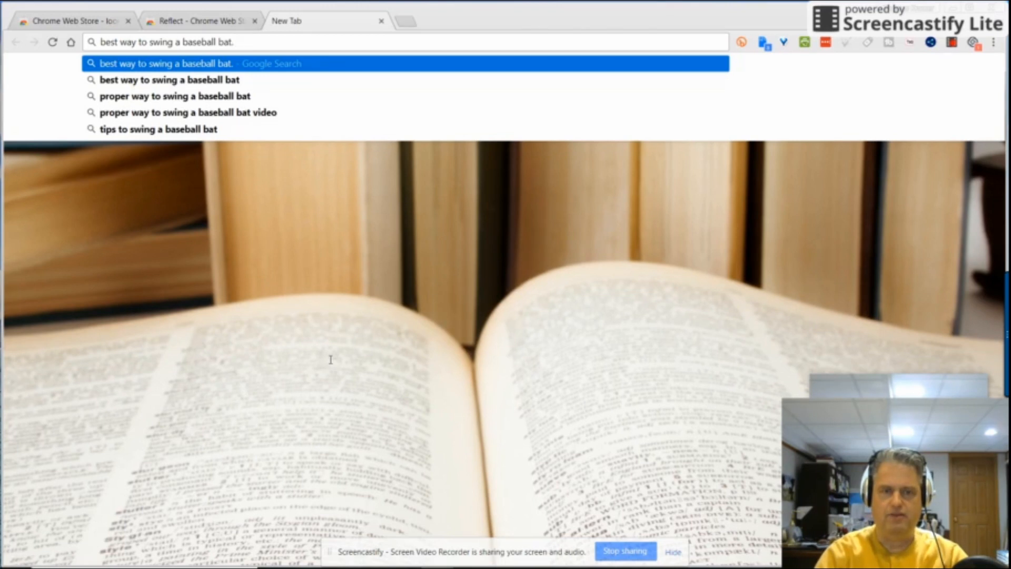
pyautogui.moveTo(408, 346)
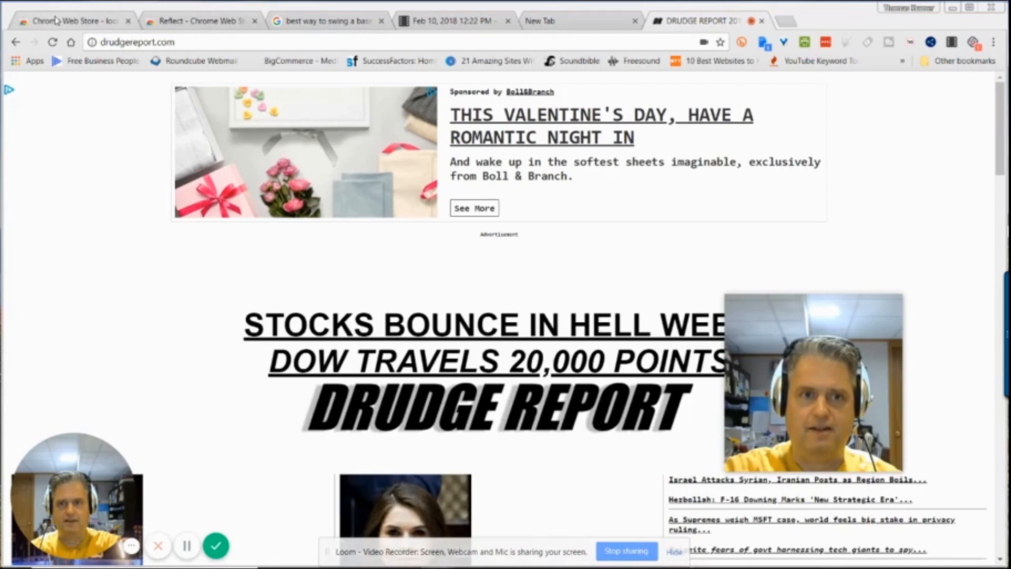
# Switch back to the Chrome Web Store tab with the Loom results
pyautogui.click(71, 21)
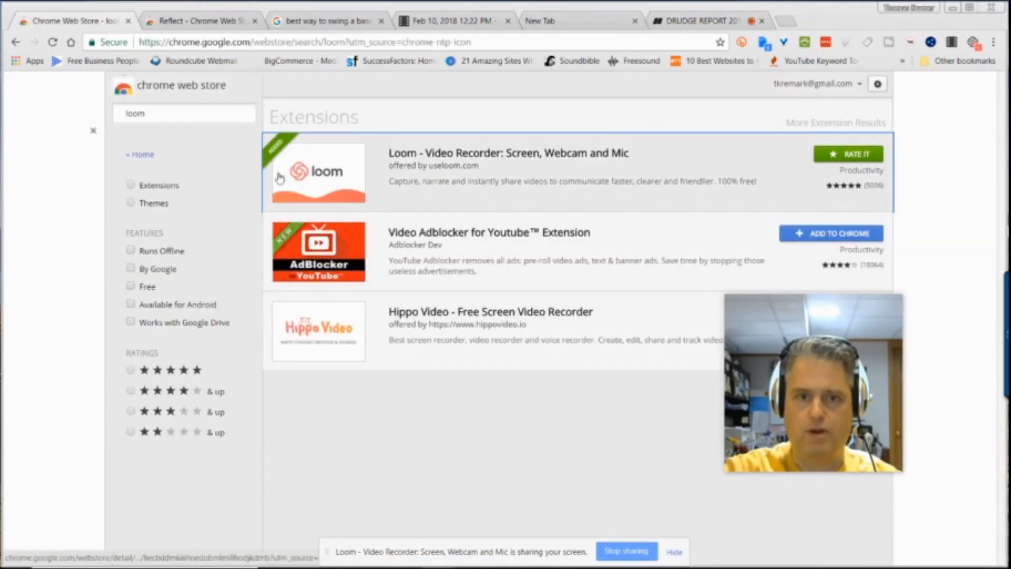
pyautogui.moveTo(849, 202)
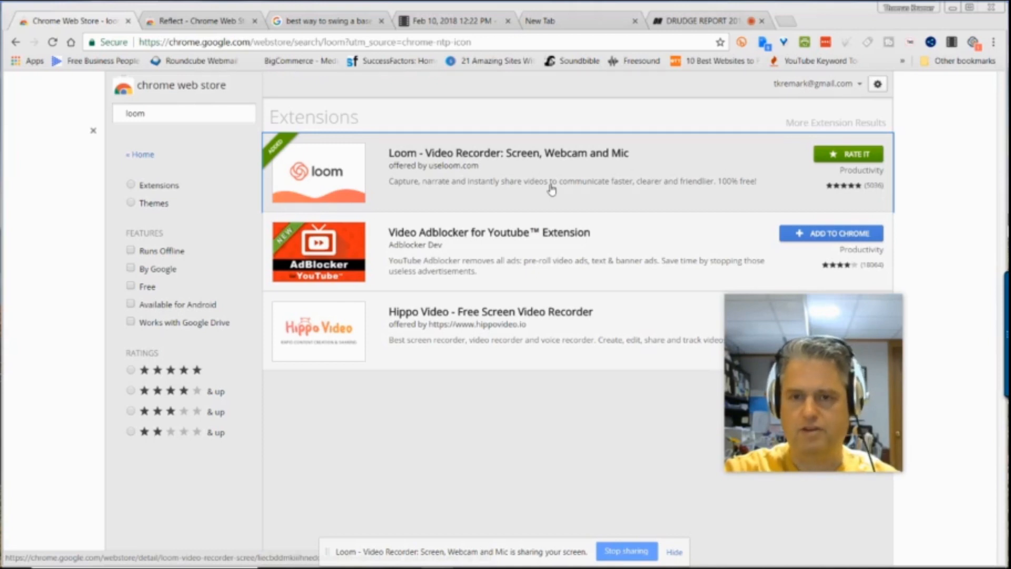
pyautogui.moveTo(549, 198)
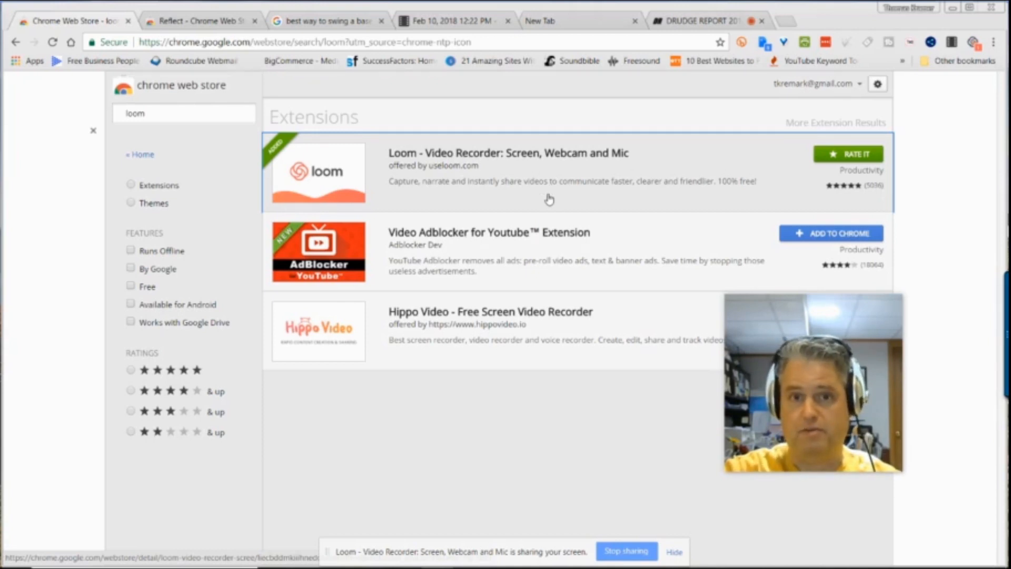
# Open the Reflect listing and flip the webcam image upside down and back
pyautogui.click(200, 20)
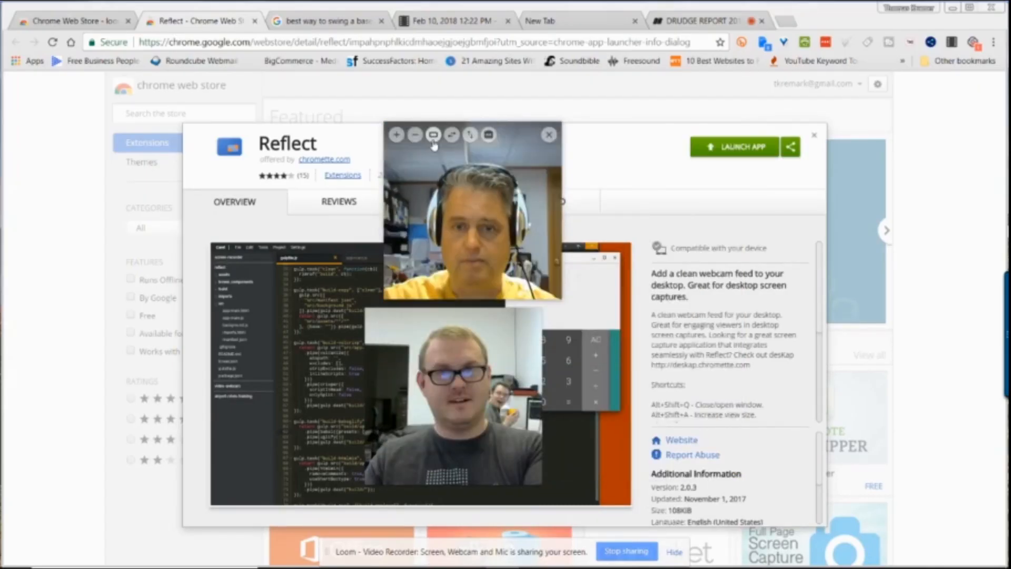
pyautogui.click(469, 134)
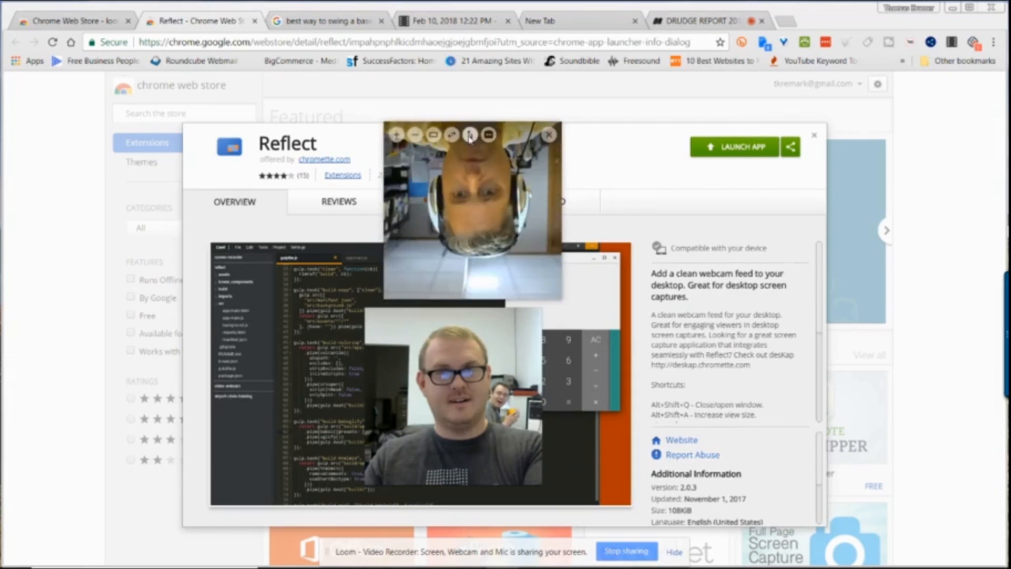
pyautogui.click(488, 134)
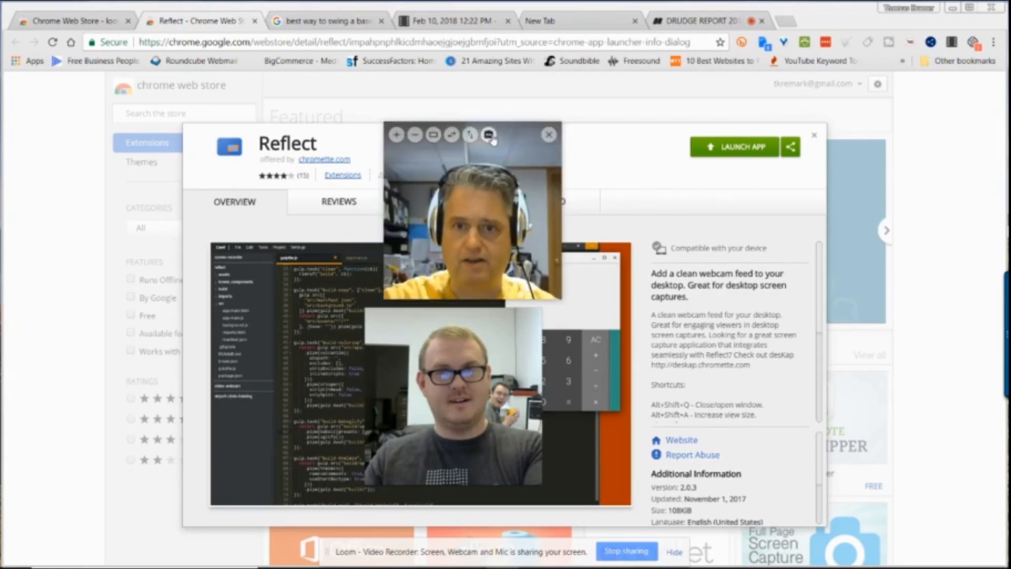
pyautogui.click(488, 135)
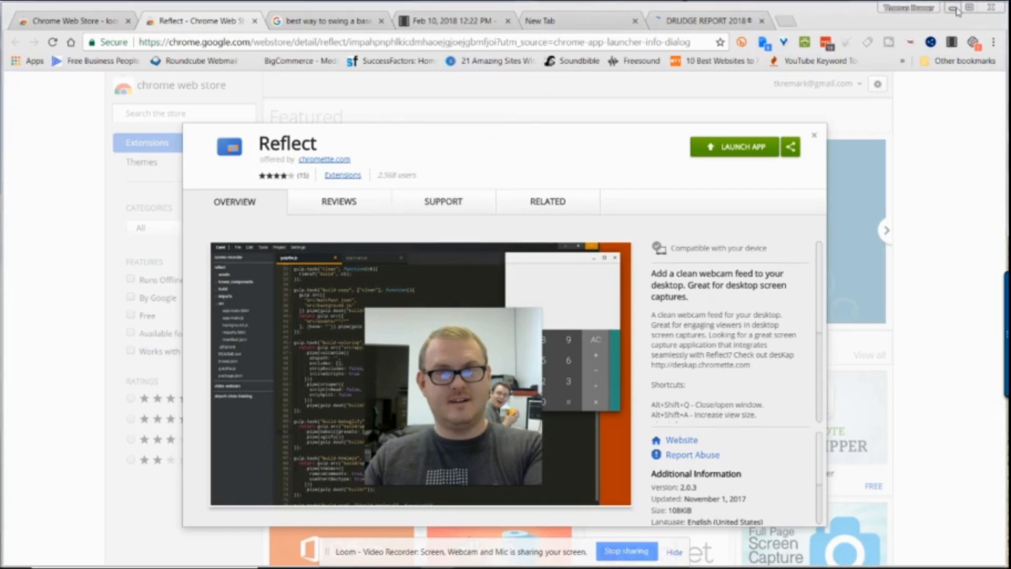
# Minimize Chrome to view the enlarged Reflect window, then restore the browser
pyautogui.click(971, 7)
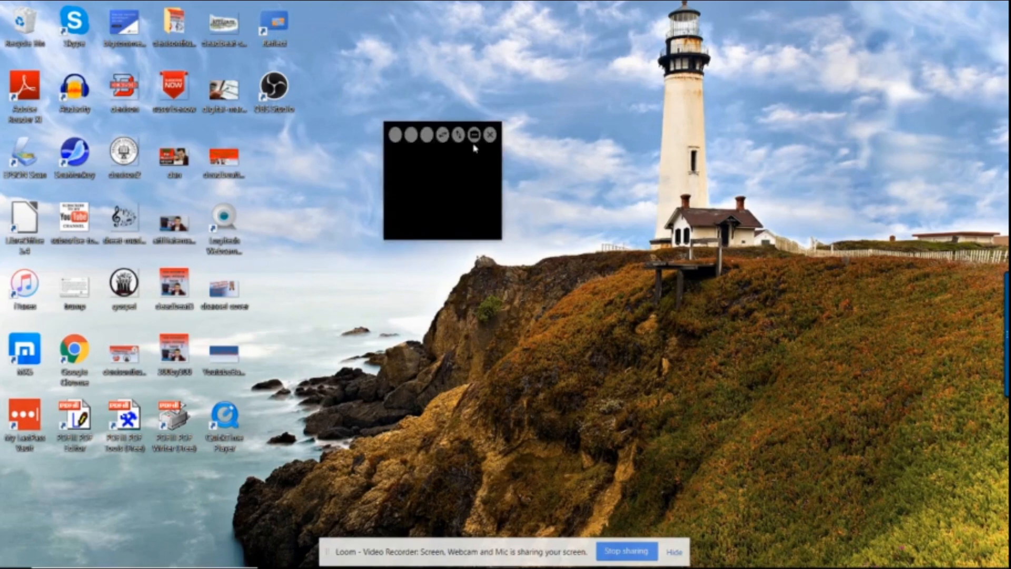
pyautogui.moveTo(473, 135)
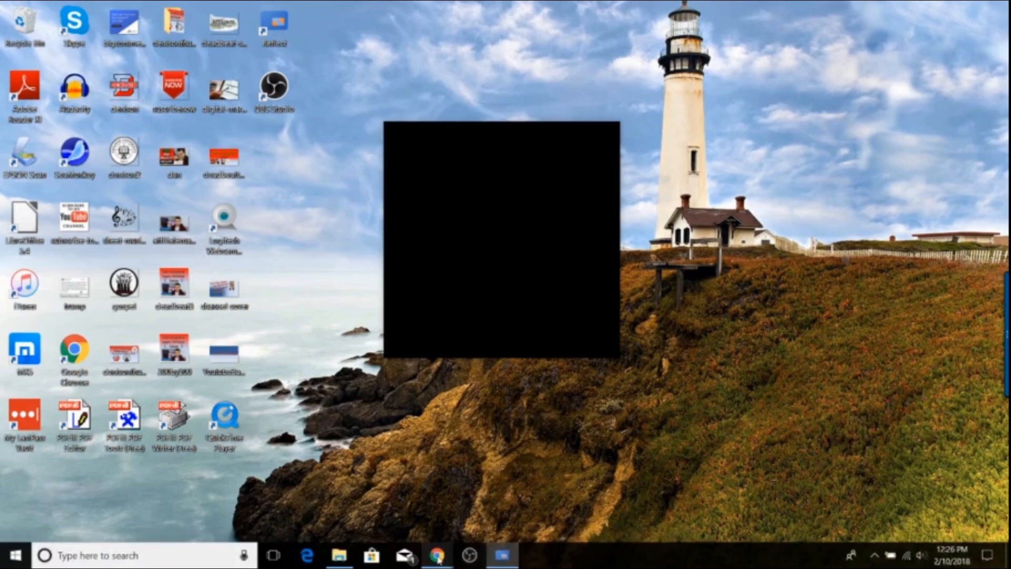
pyautogui.click(438, 554)
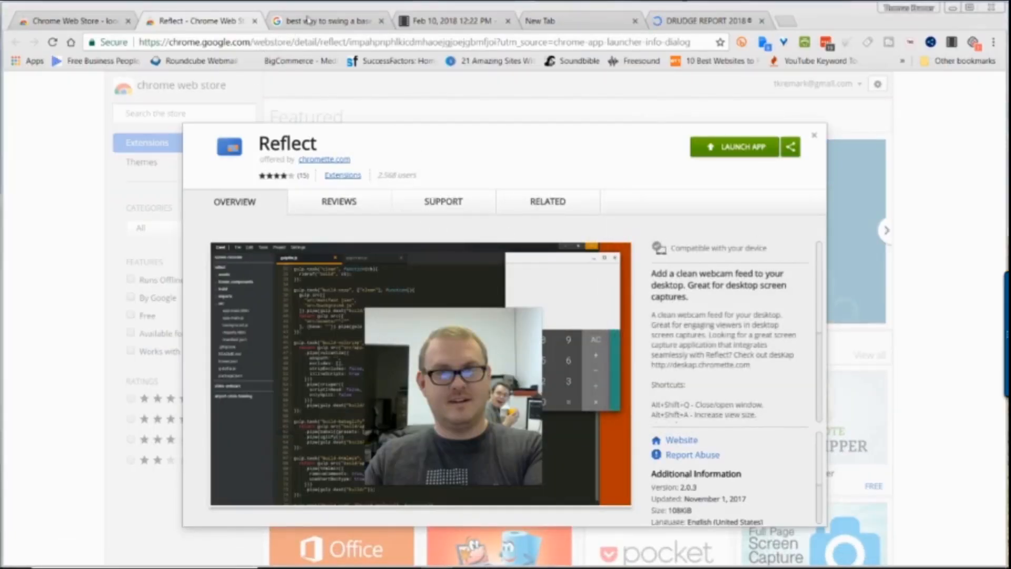
# Right-click Reflect on the Chrome Apps page and cancel its Remove prompt
pyautogui.click(706, 21)
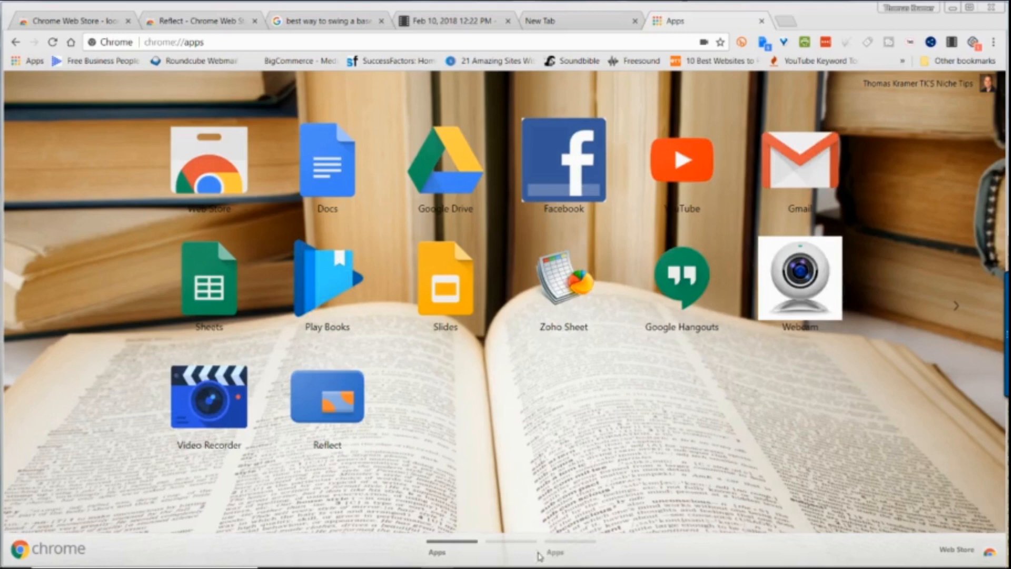
pyautogui.rightClick(327, 397)
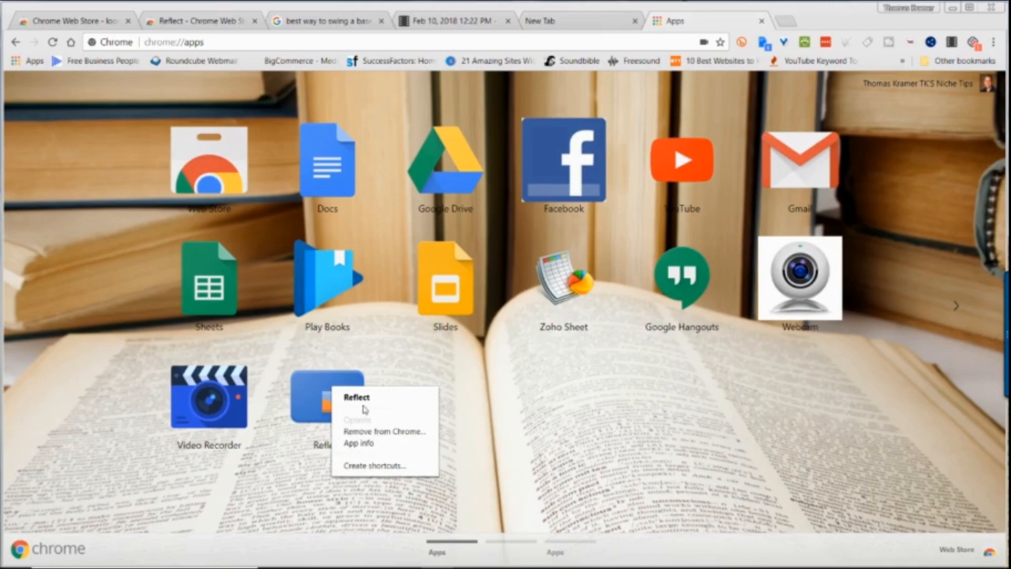
pyautogui.click(384, 430)
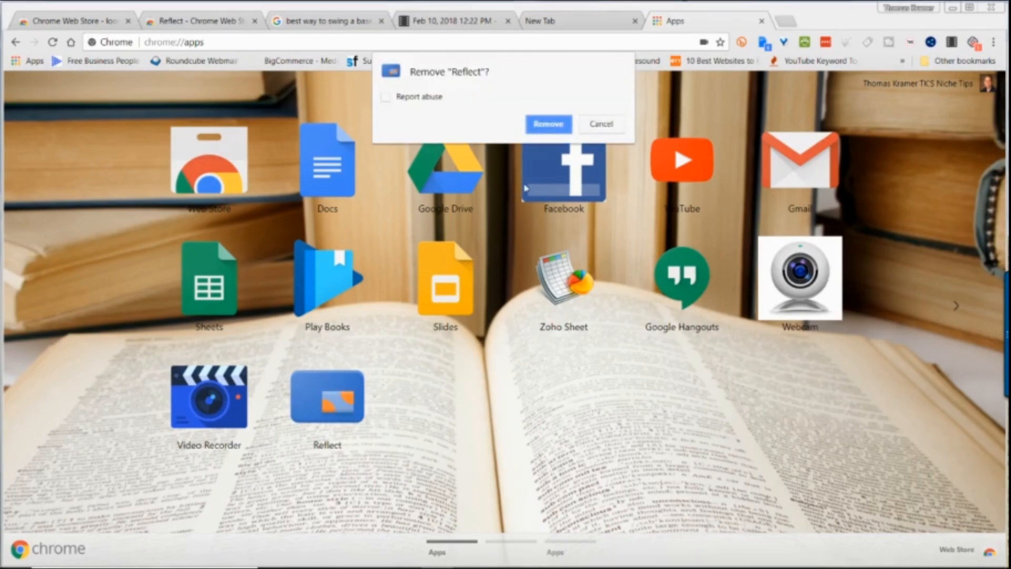
pyautogui.click(548, 124)
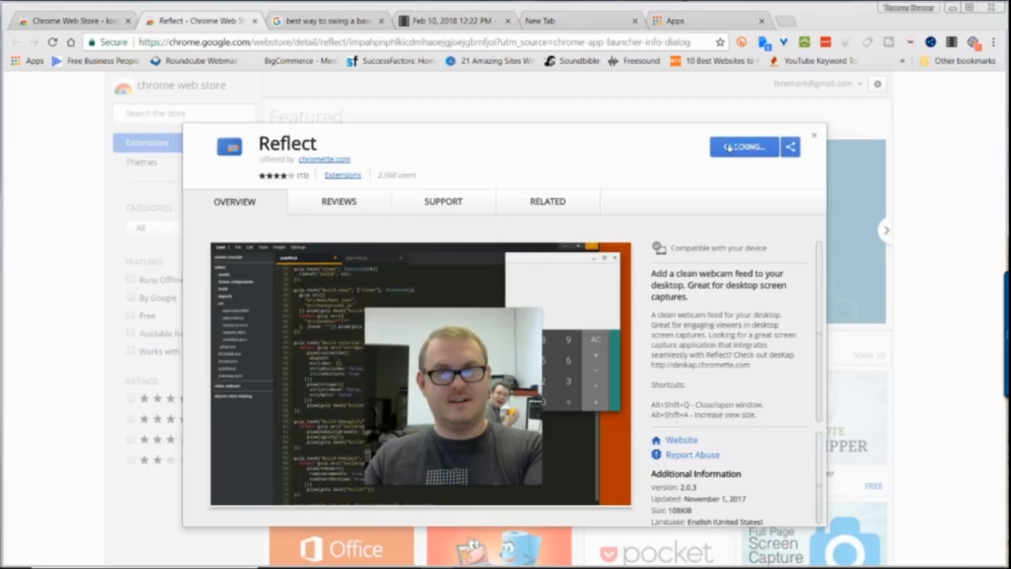
# Launch the Reflect webcam overlay and switch to the Screencastify recording
pyautogui.click(742, 147)
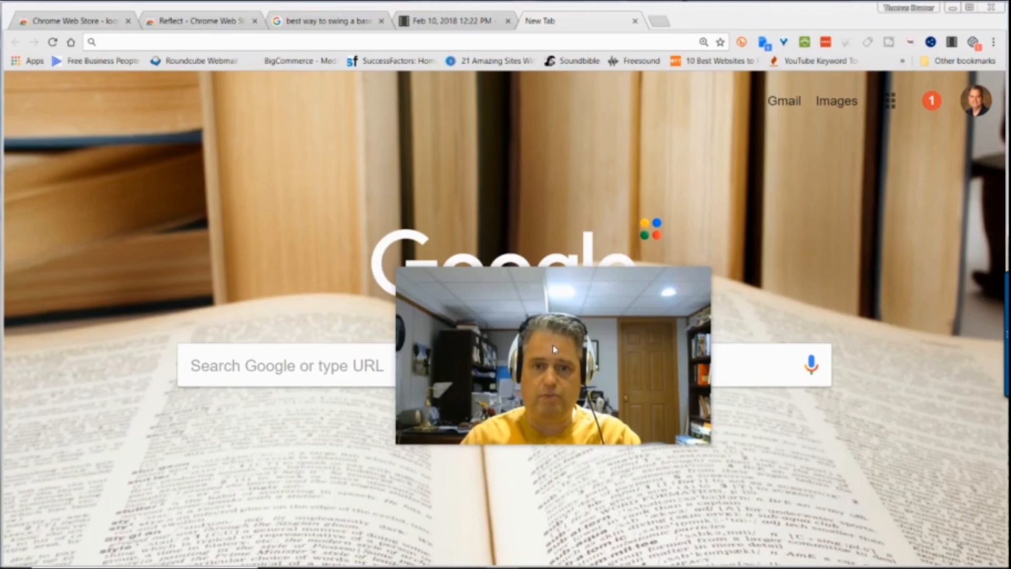
pyautogui.moveTo(512, 321)
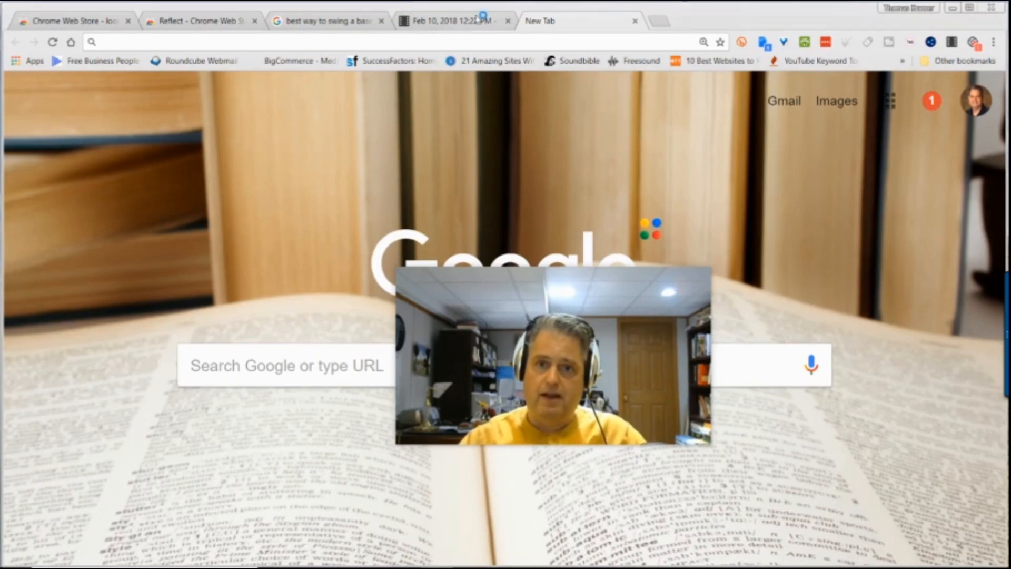
pyautogui.click(451, 21)
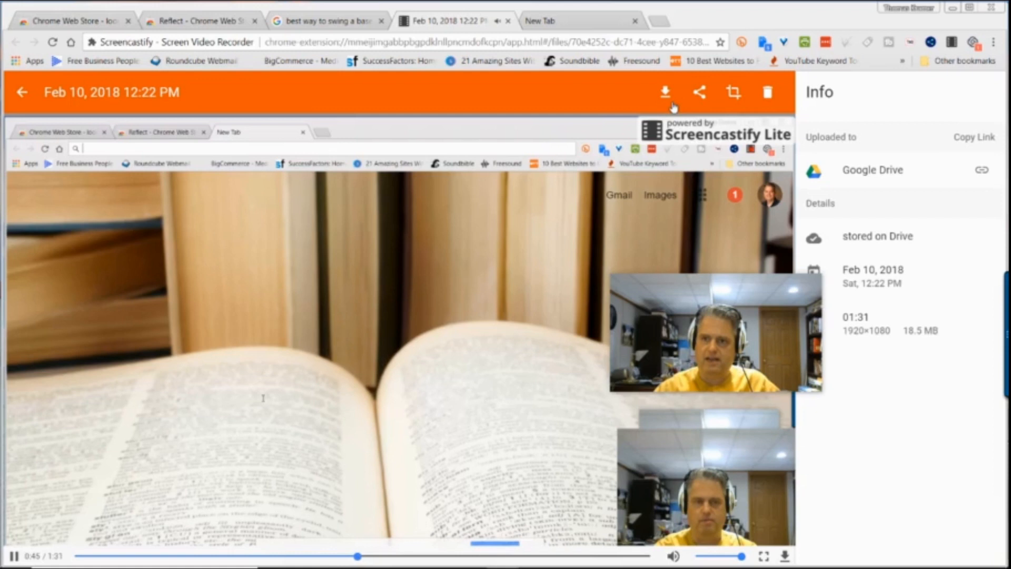
# Type 'best way' on the new tab page after reviewing the recording
pyautogui.write('best way')
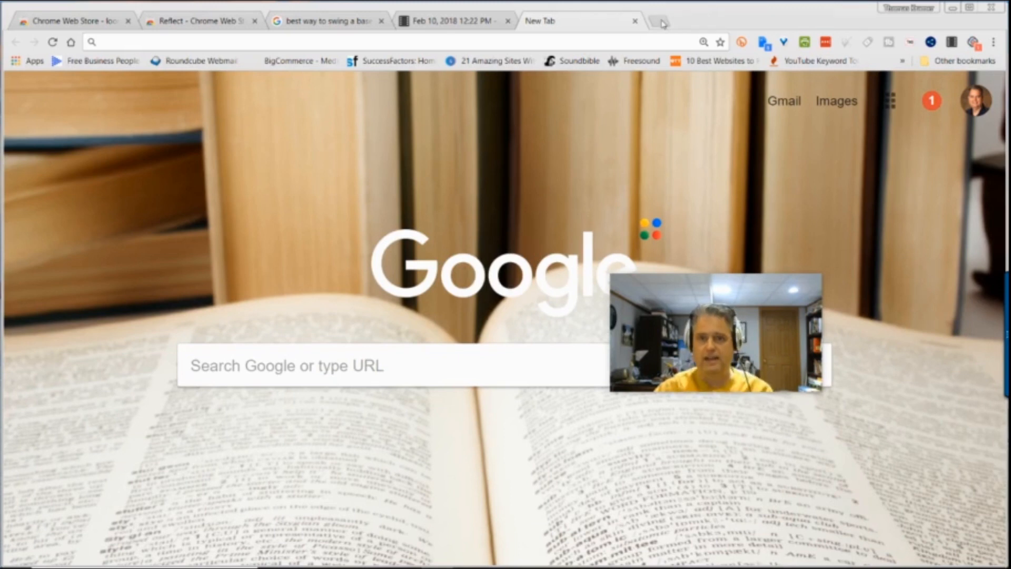
pyautogui.click(658, 20)
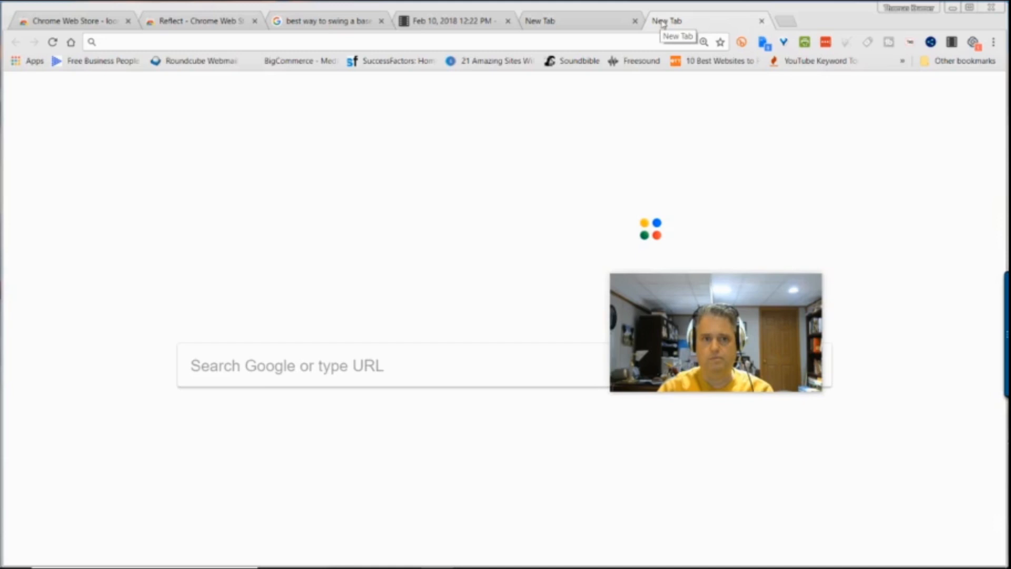
pyautogui.write('drudgereport.com')
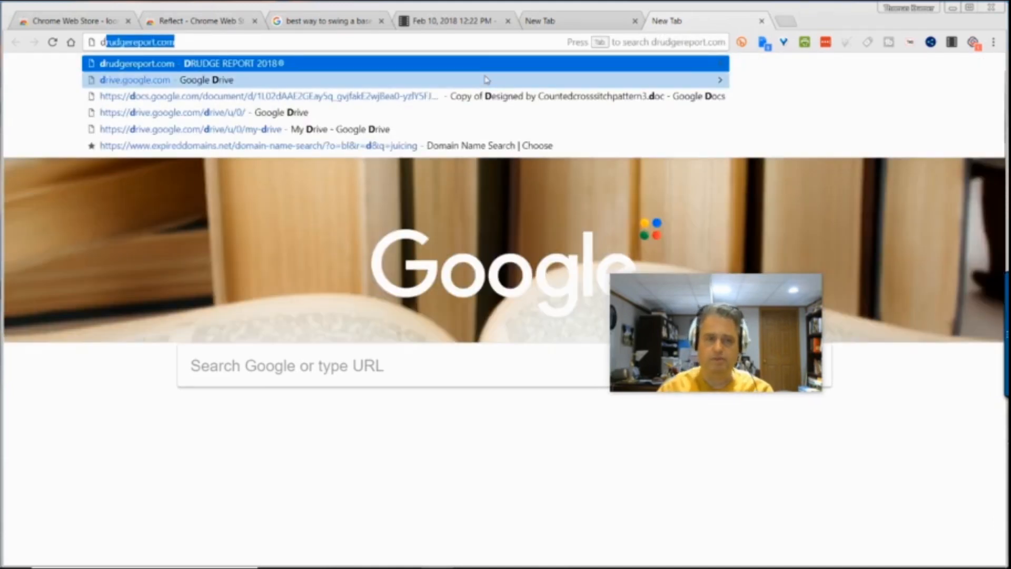
pyautogui.press('Enter')
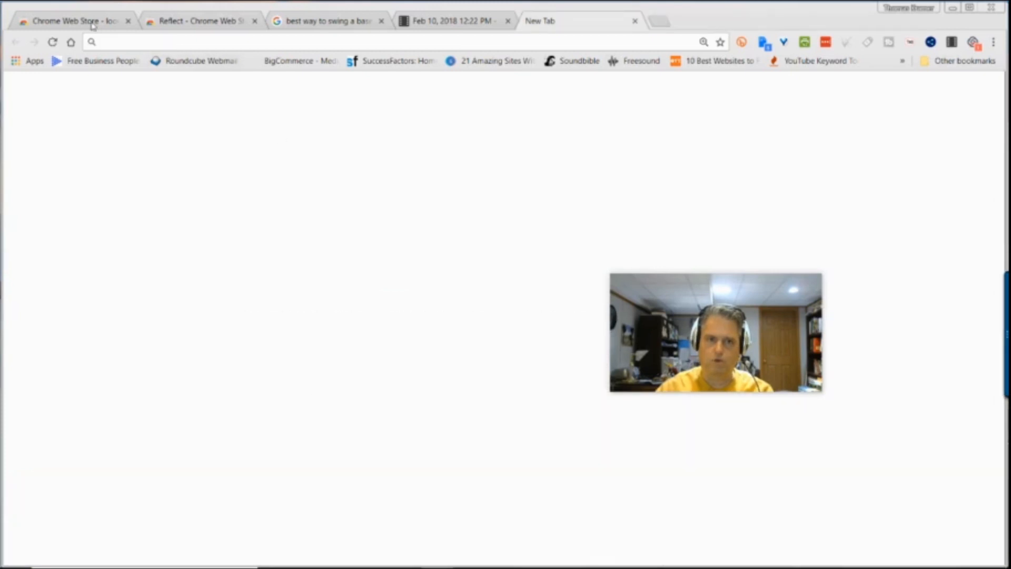
# Switch to the Chrome Web Store tab showing the 'loom' results
pyautogui.click(71, 20)
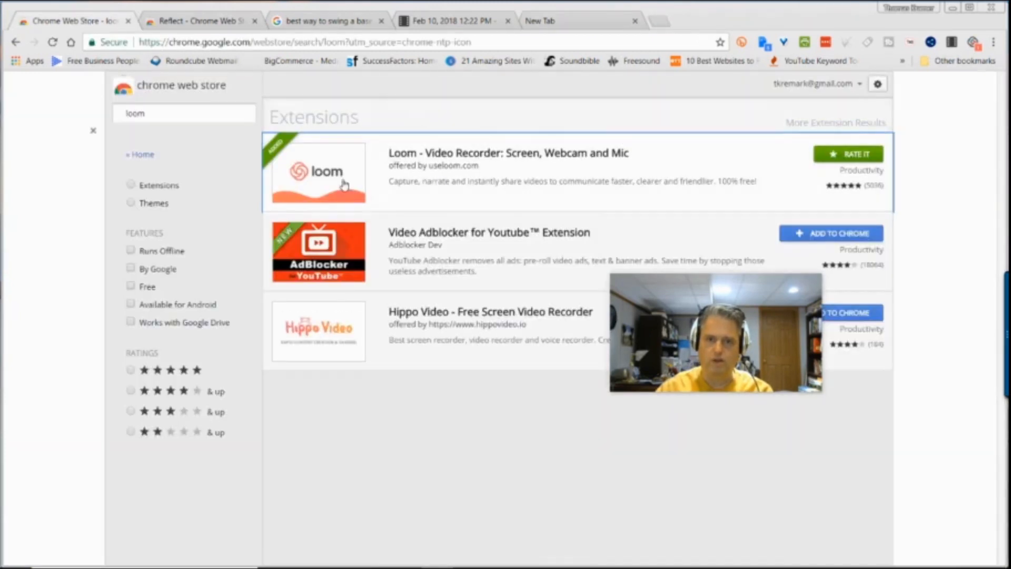
pyautogui.moveTo(638, 166)
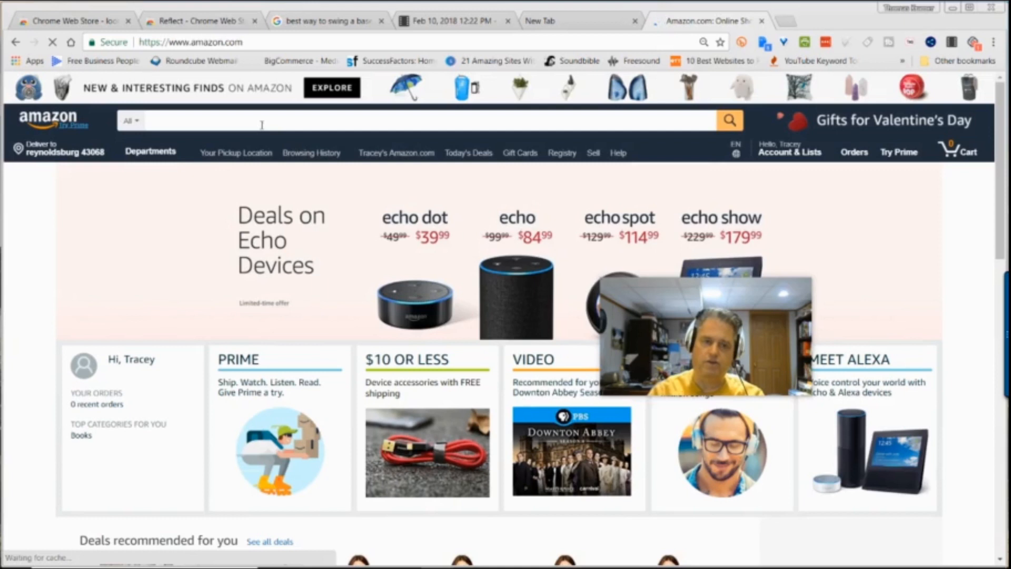
# Search Amazon for the author 'brian g. Johnson'
pyautogui.write('brian g')
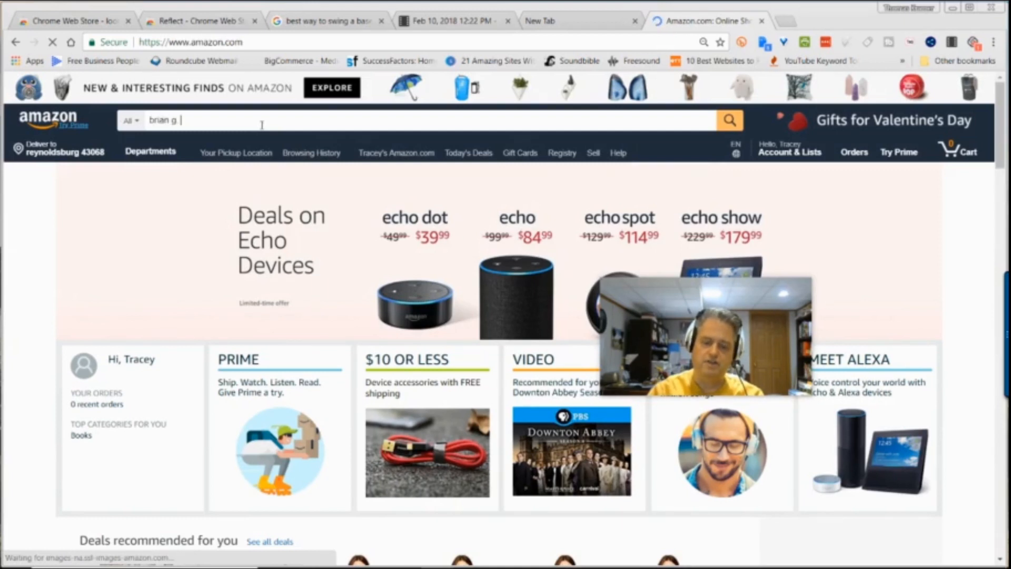
pyautogui.write('Johnson')
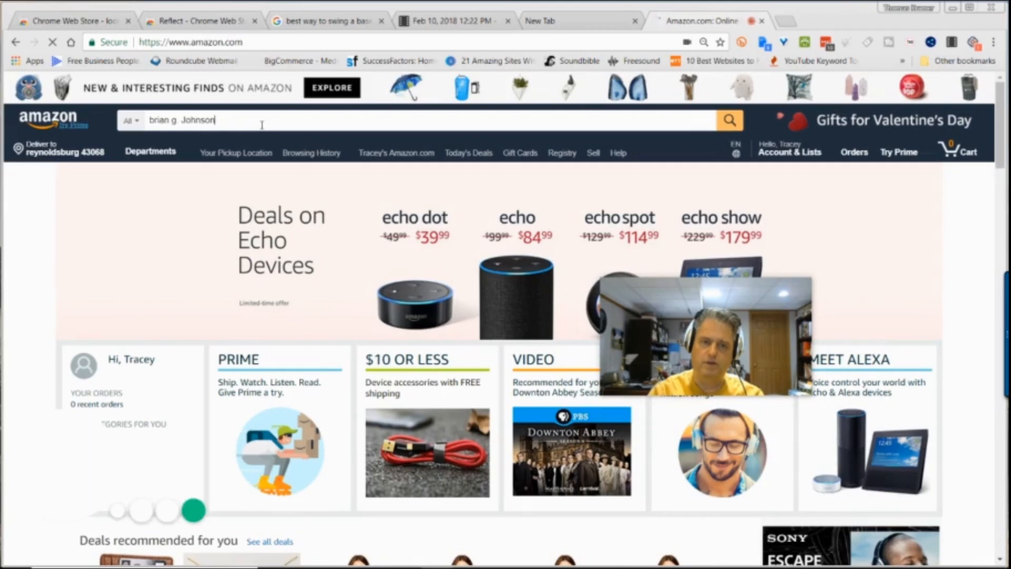
pyautogui.click(729, 120)
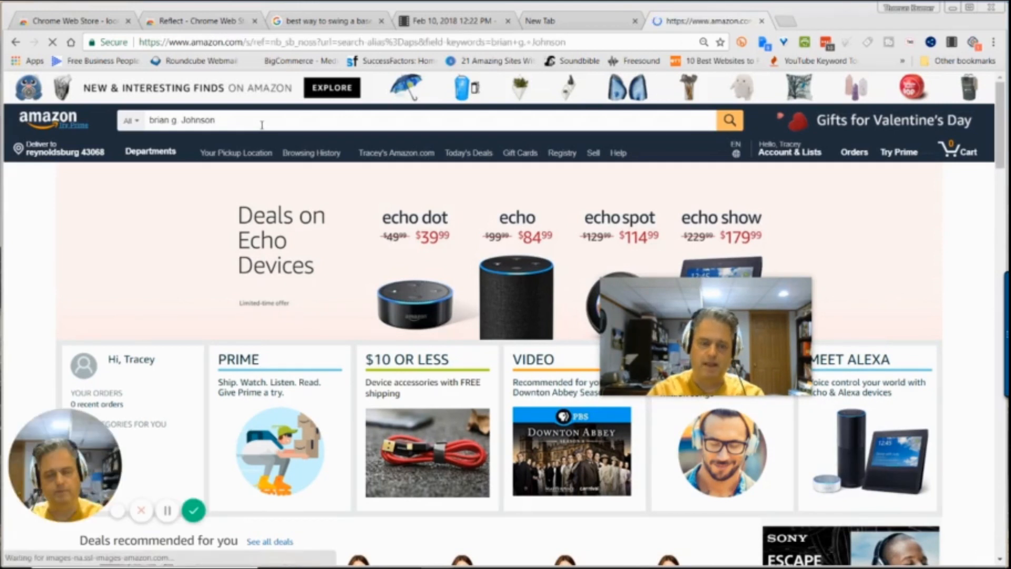
pyautogui.click(730, 120)
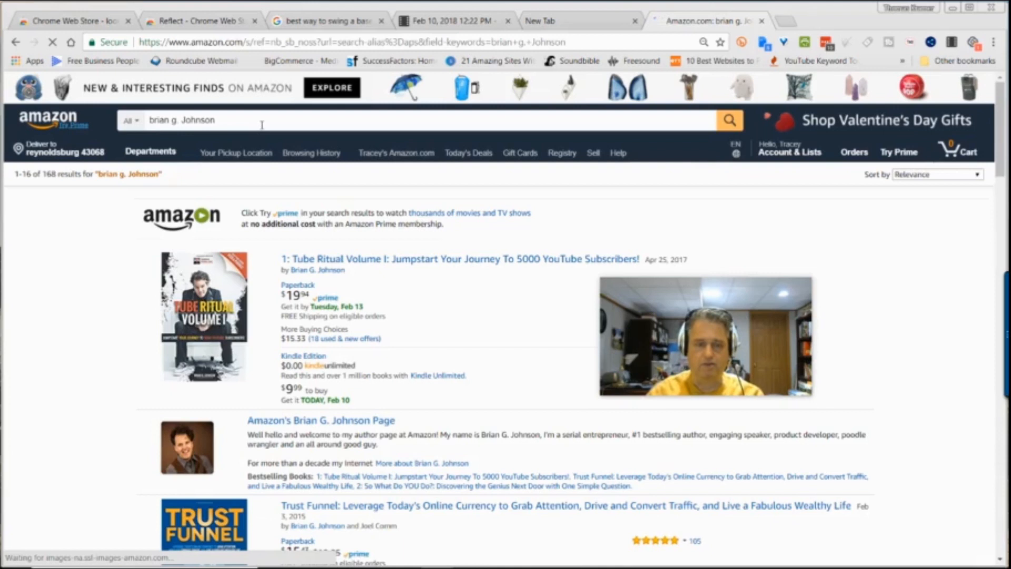